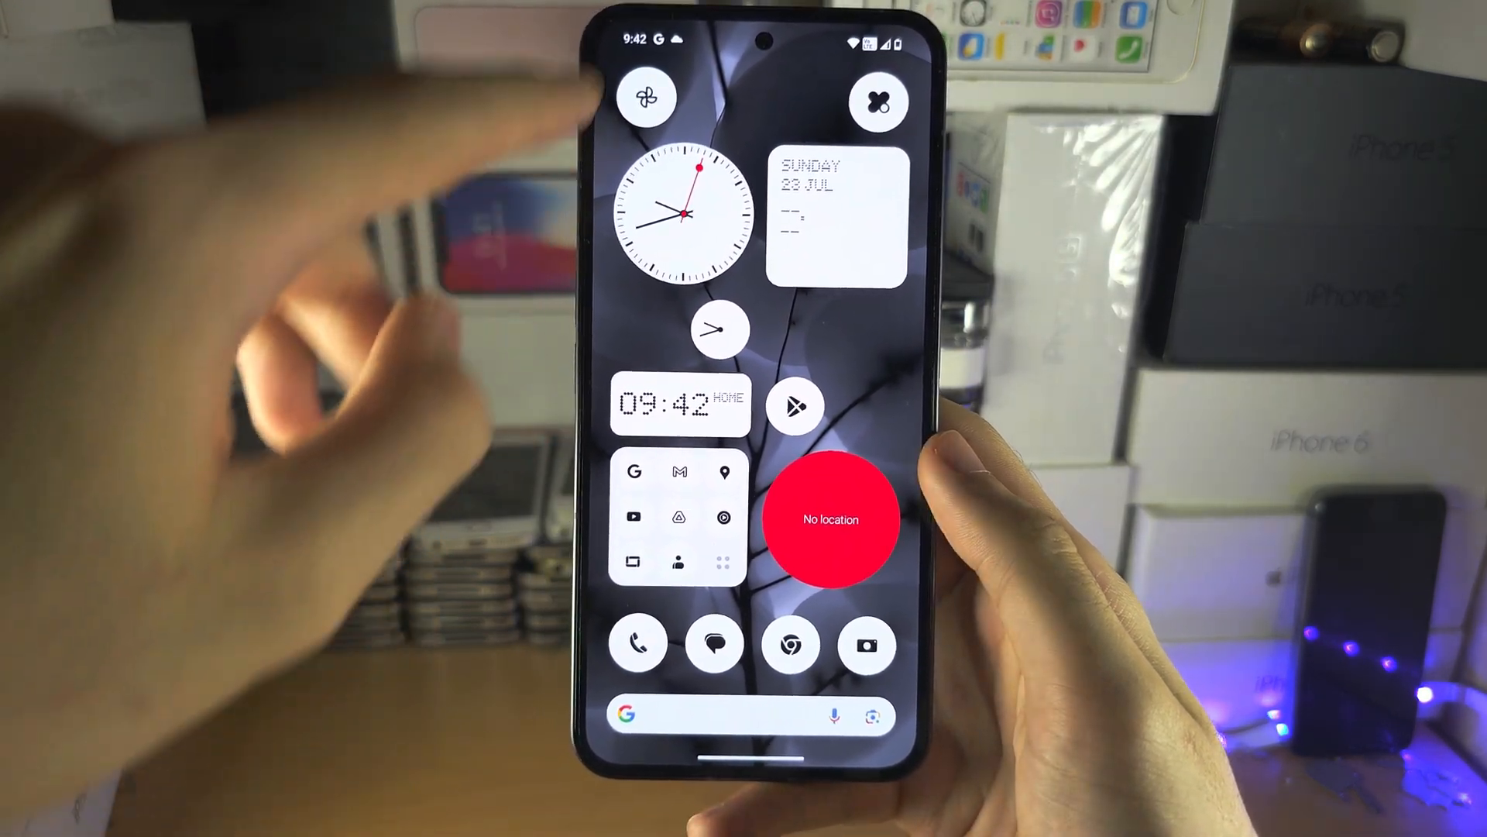
# Pull down Quick Settings and launch the Settings app from its gear icon
pyautogui.scroll(-3)
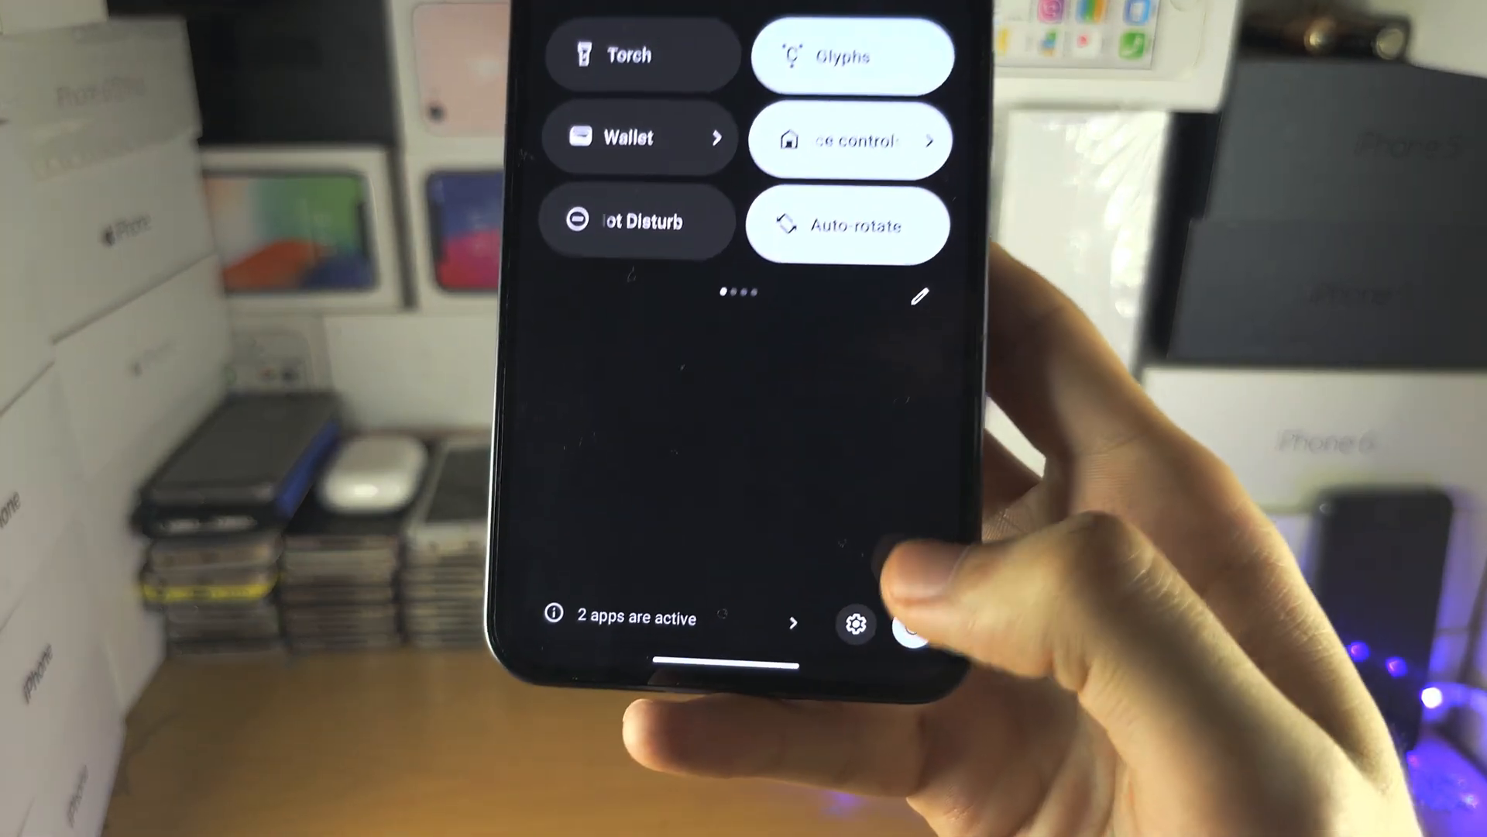
pyautogui.click(854, 624)
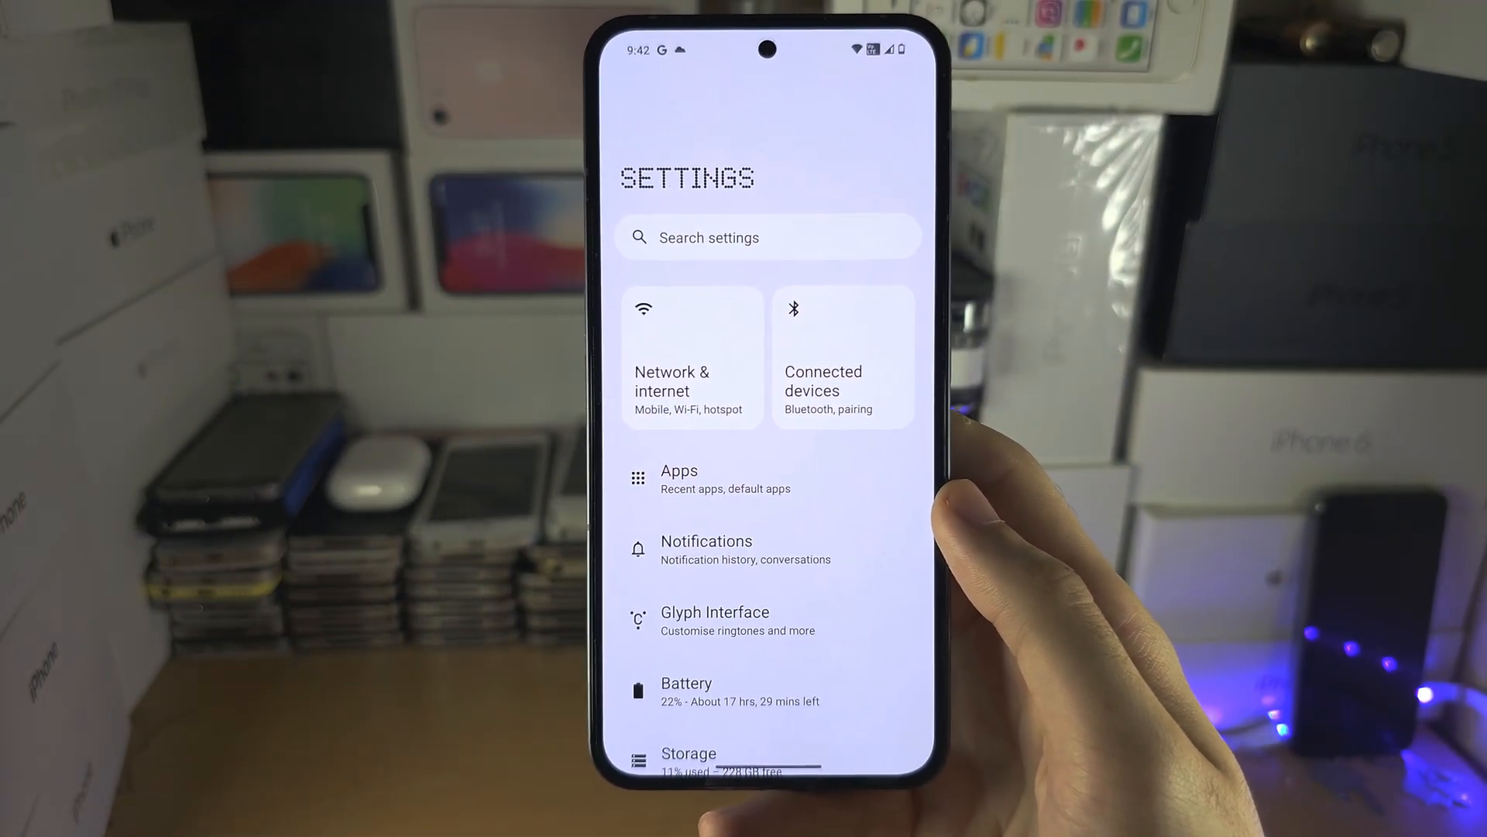
# Scroll through Settings toward the Apps section to reach Cloned apps
pyautogui.scroll(-3)
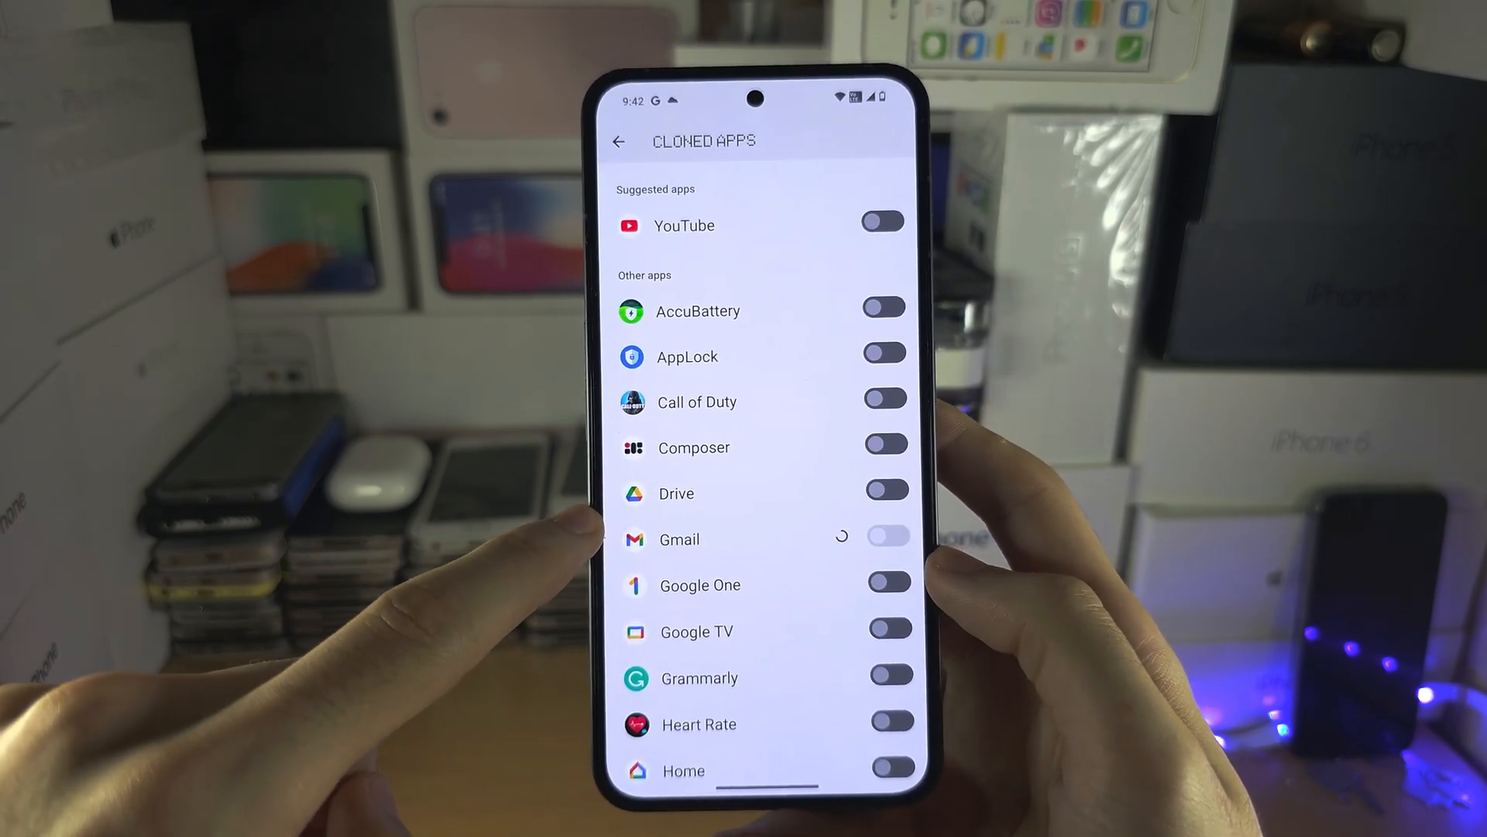
# Switch on cloning for YouTube under Suggested apps
pyautogui.click(887, 539)
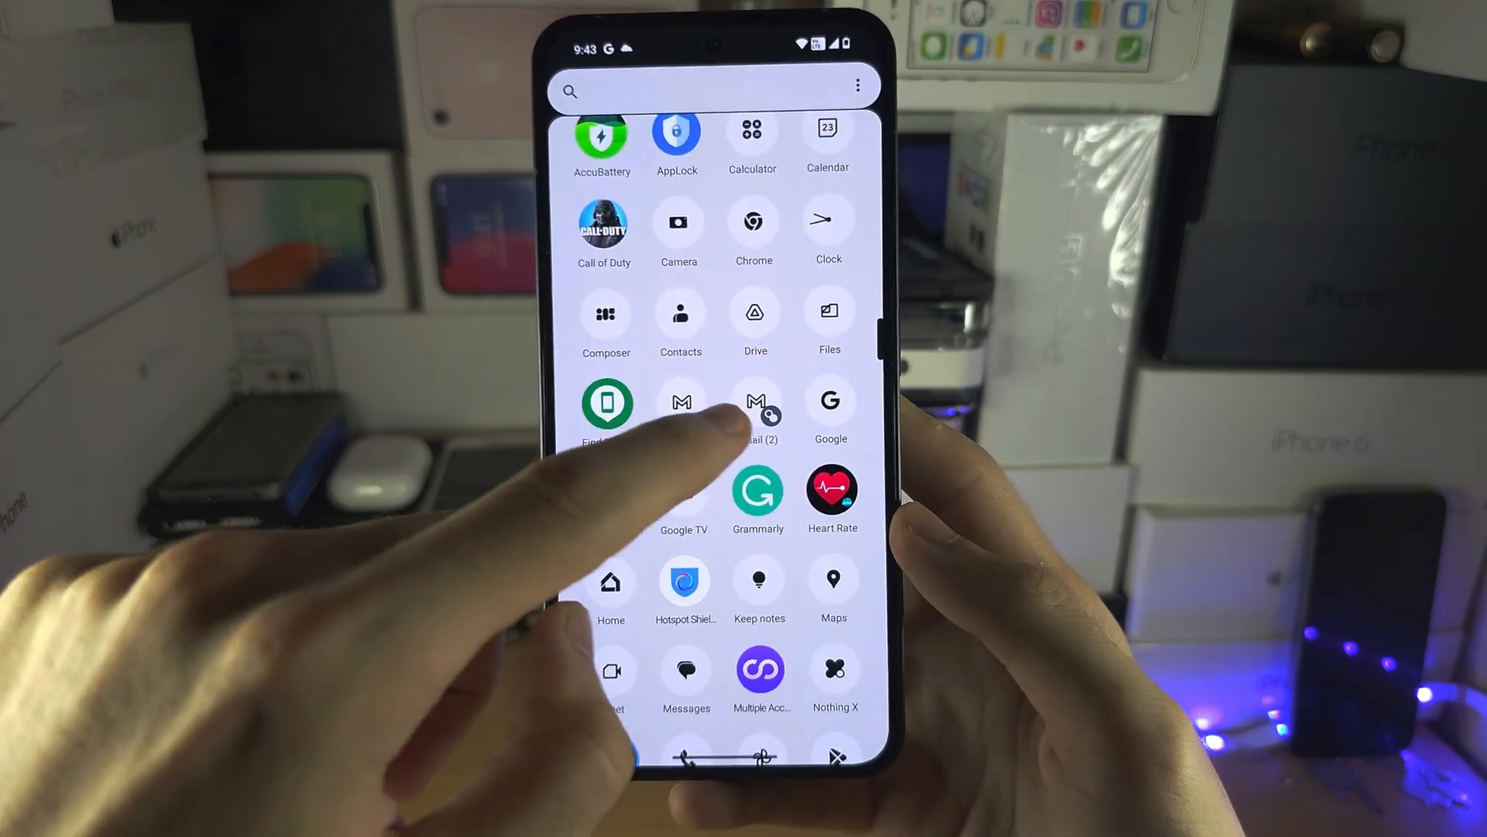
# Scroll the app drawer to Gmail (2) with the clone badge and launch it
pyautogui.scroll(3)
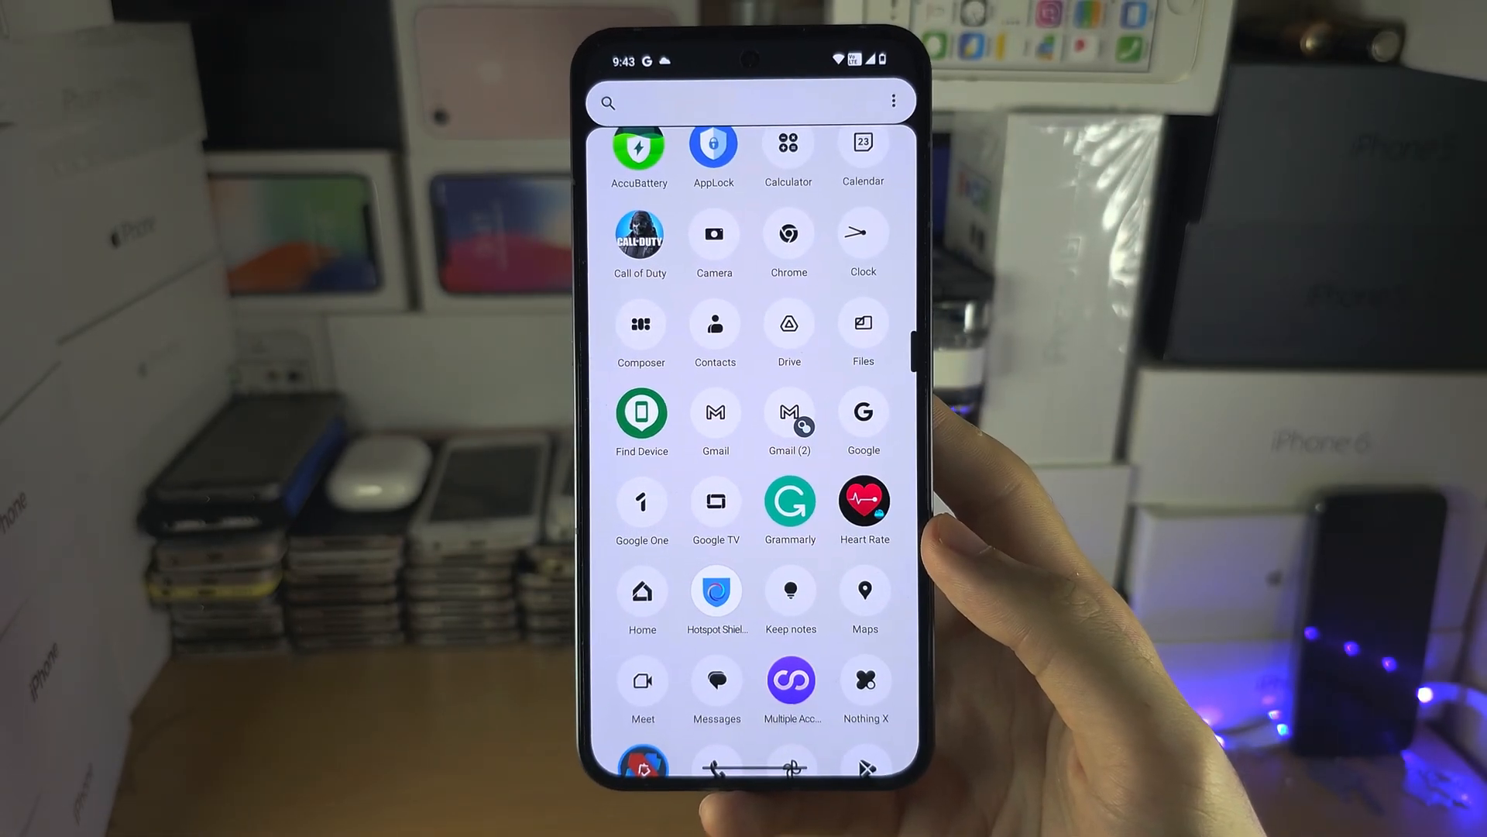
pyautogui.click(715, 411)
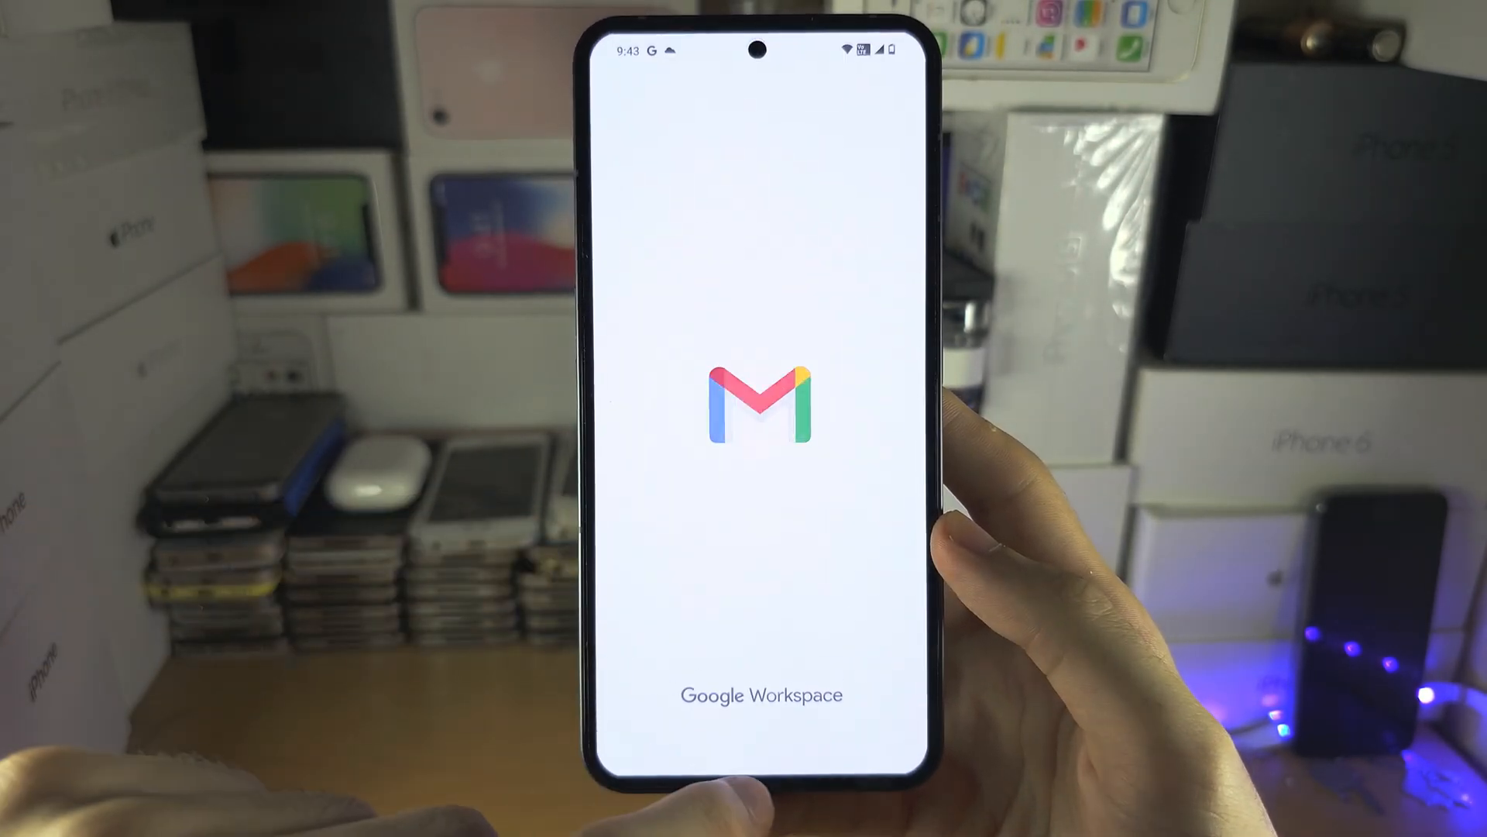